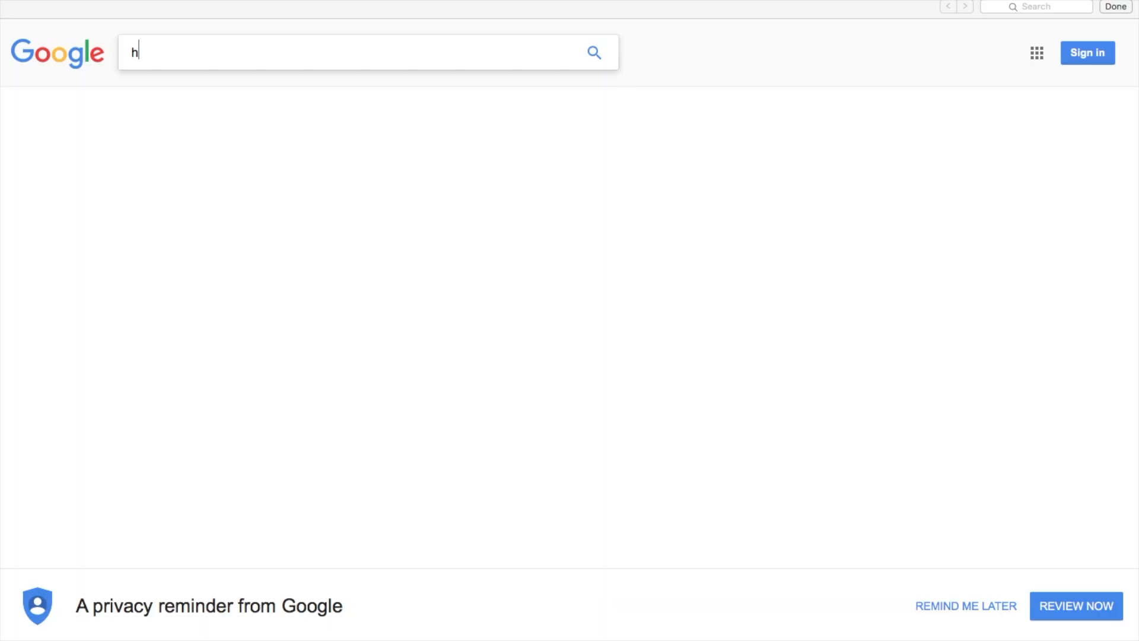
- Search Google for 'how to get an amateur radio license in the UK'
text(ow to get an amateur radio license in the)
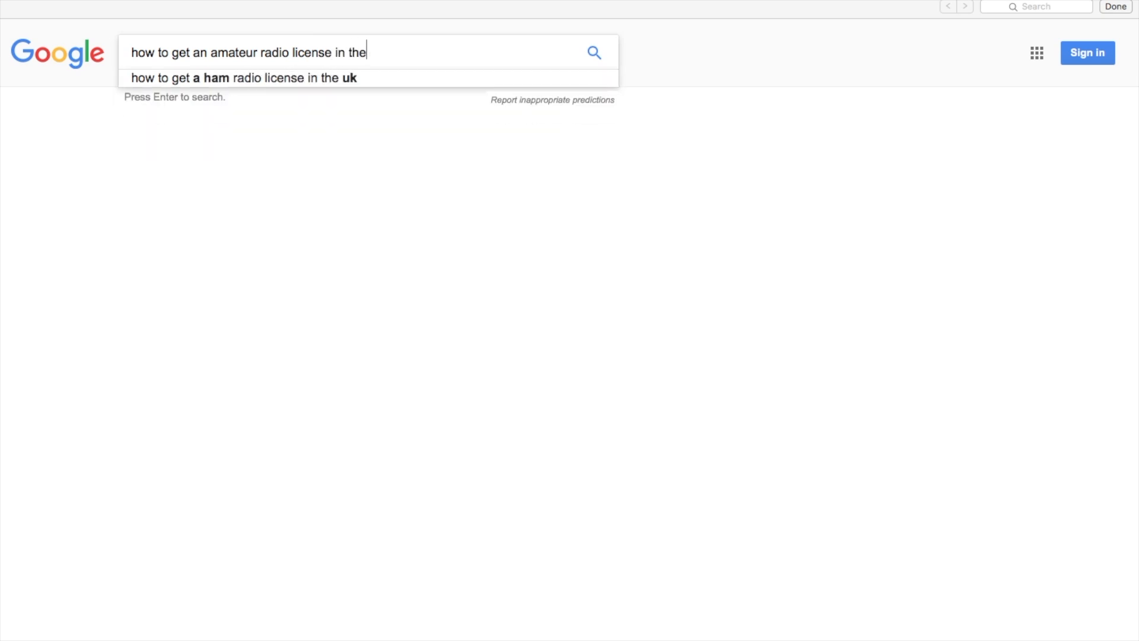
text(UK)
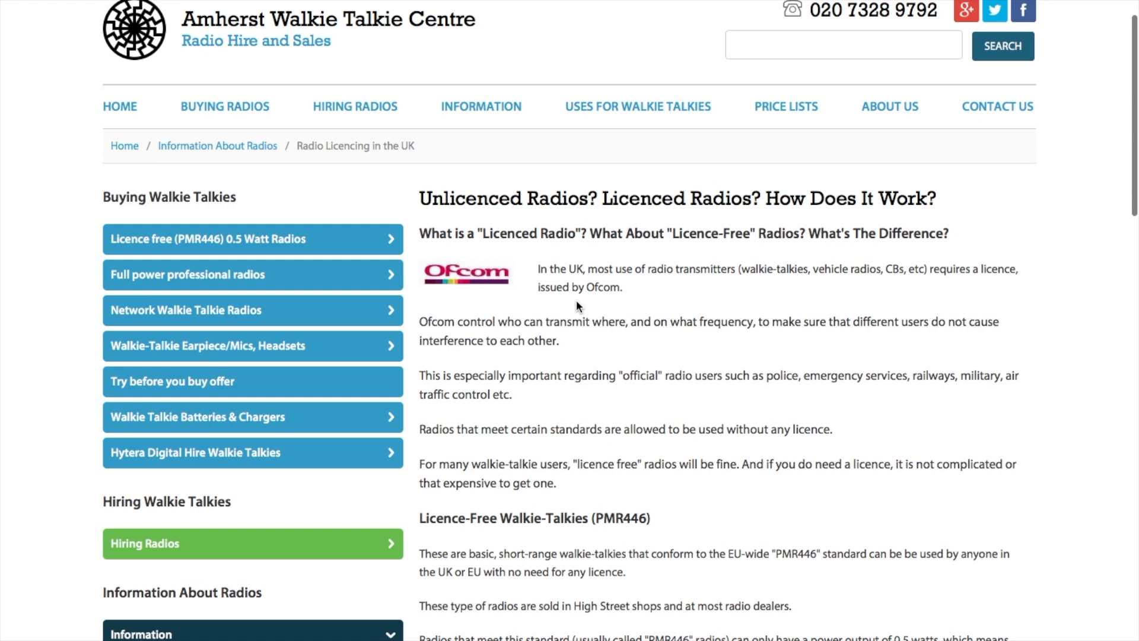
scroll(down, 3)
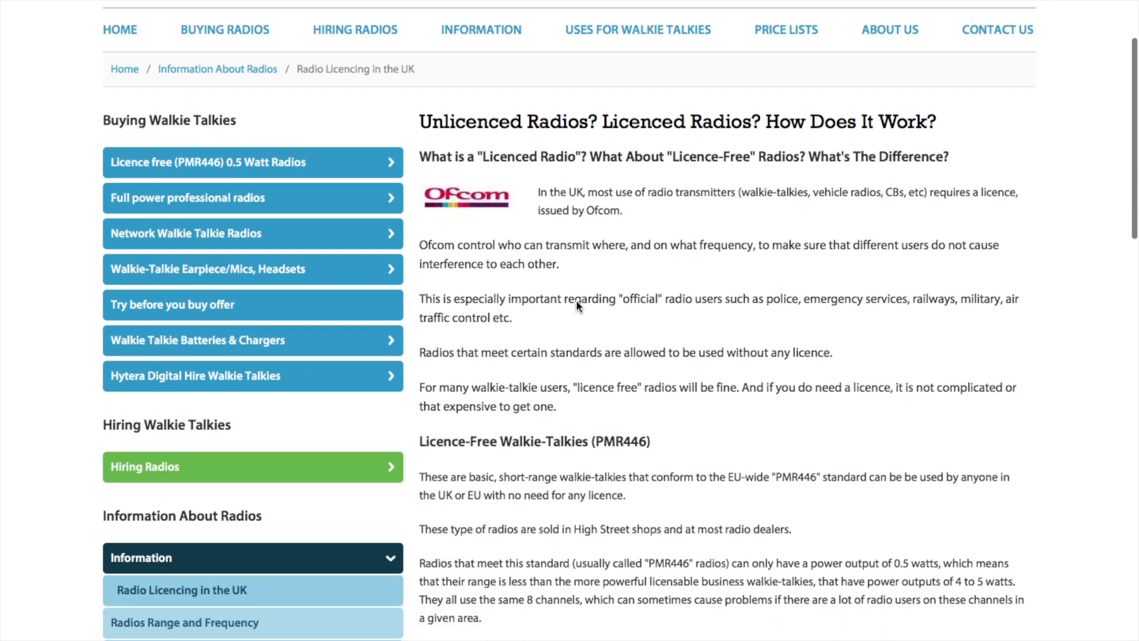
scroll(down, 3)
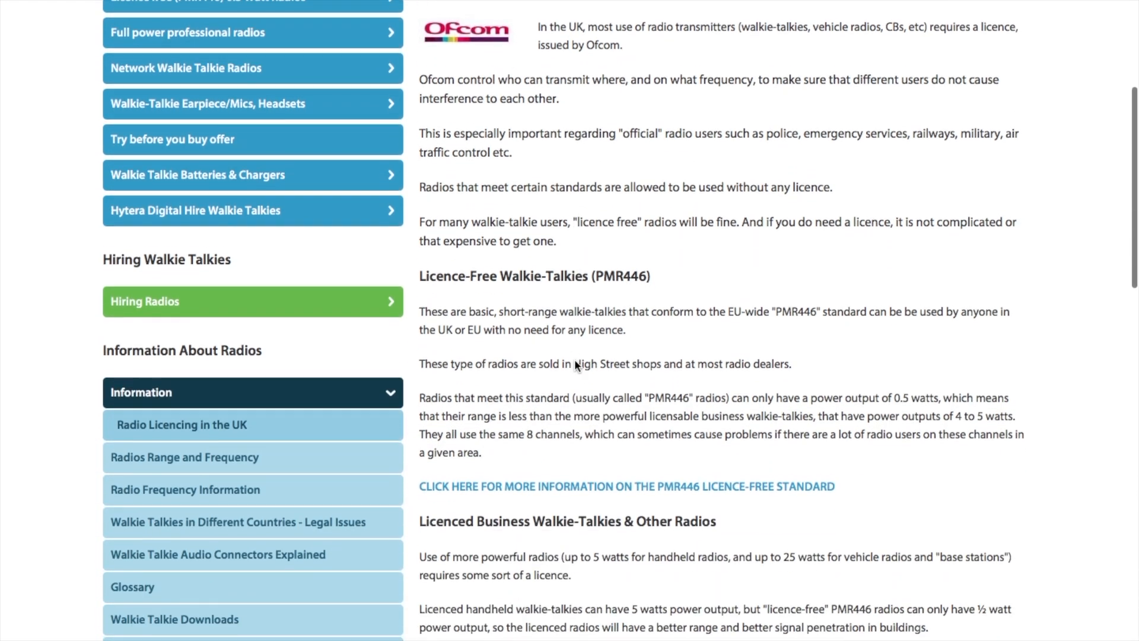
scroll(down, 3)
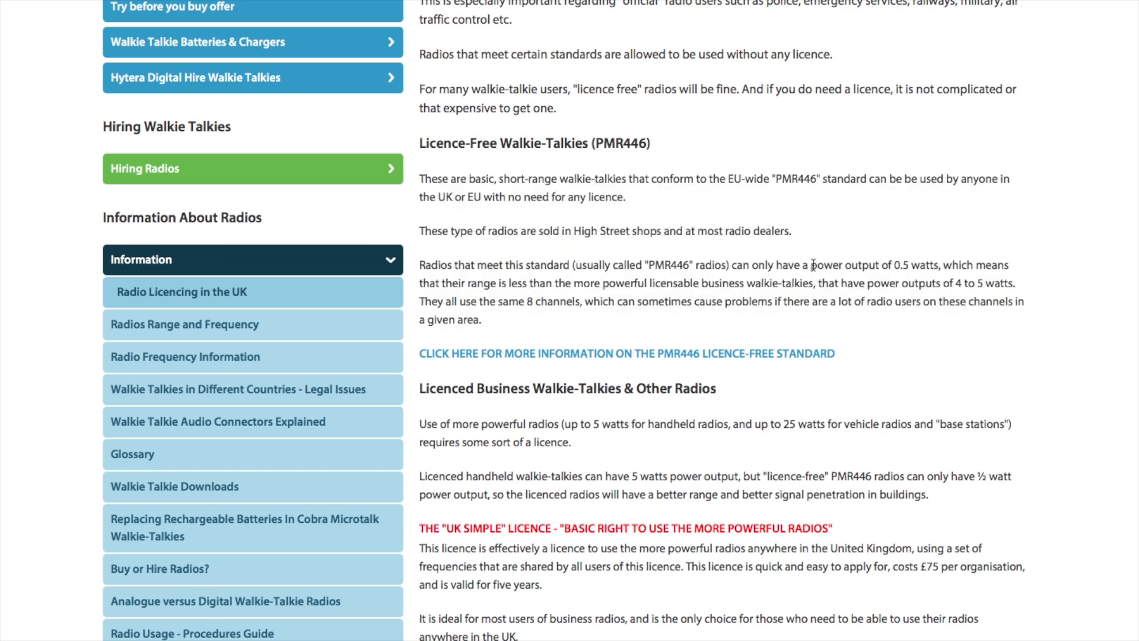
drag(812, 265, 936, 264)
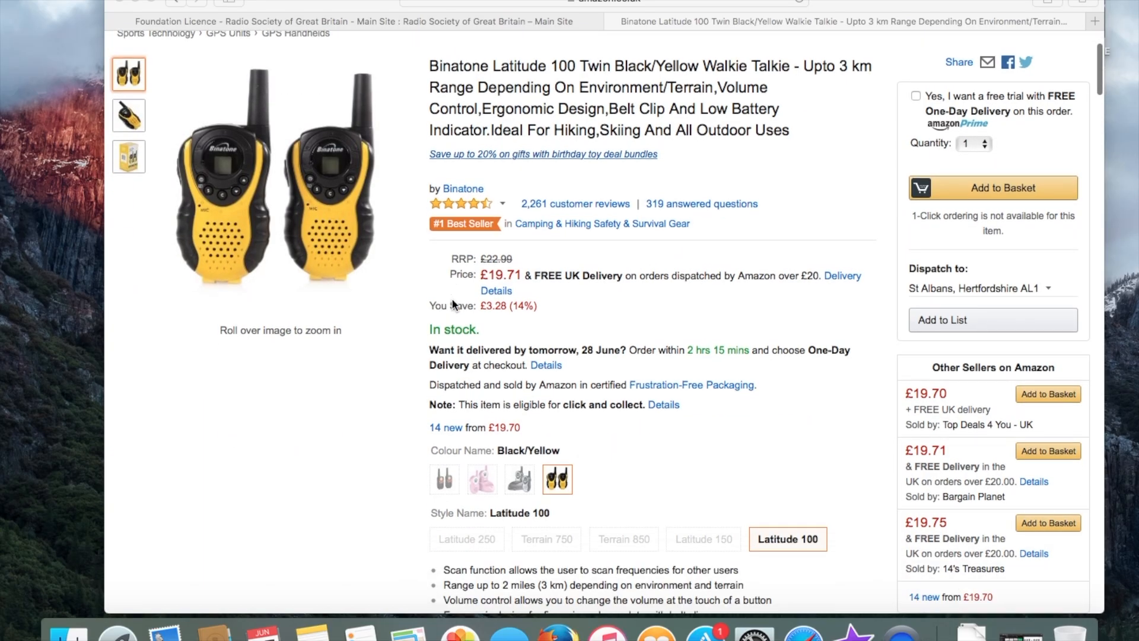
scroll(down, 3)
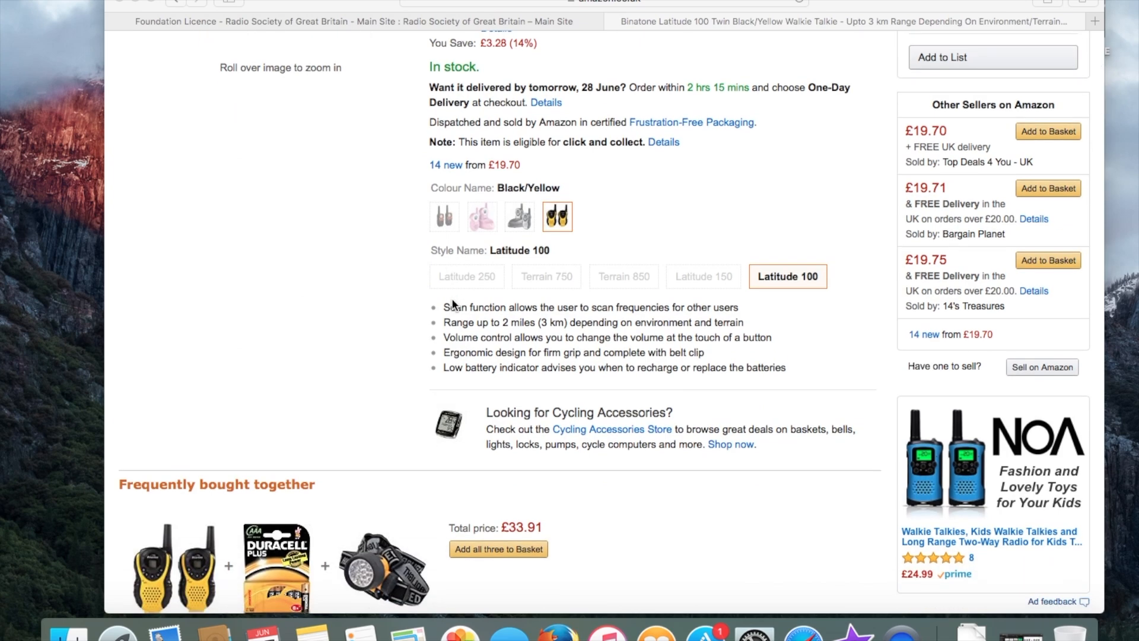
scroll(down, 3)
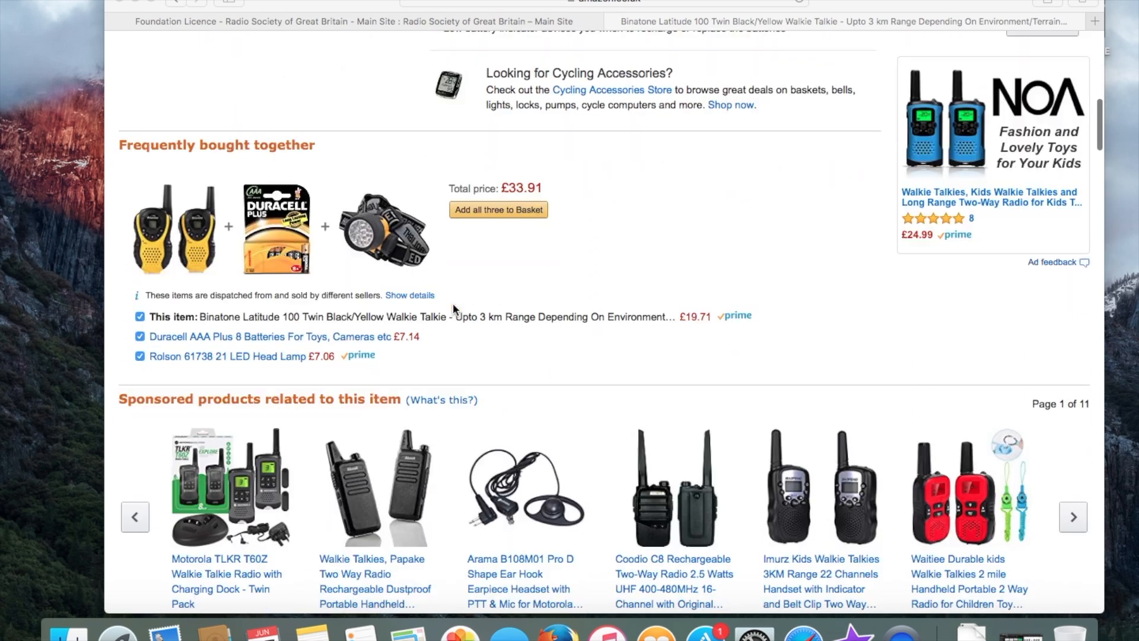
scroll(up, 3)
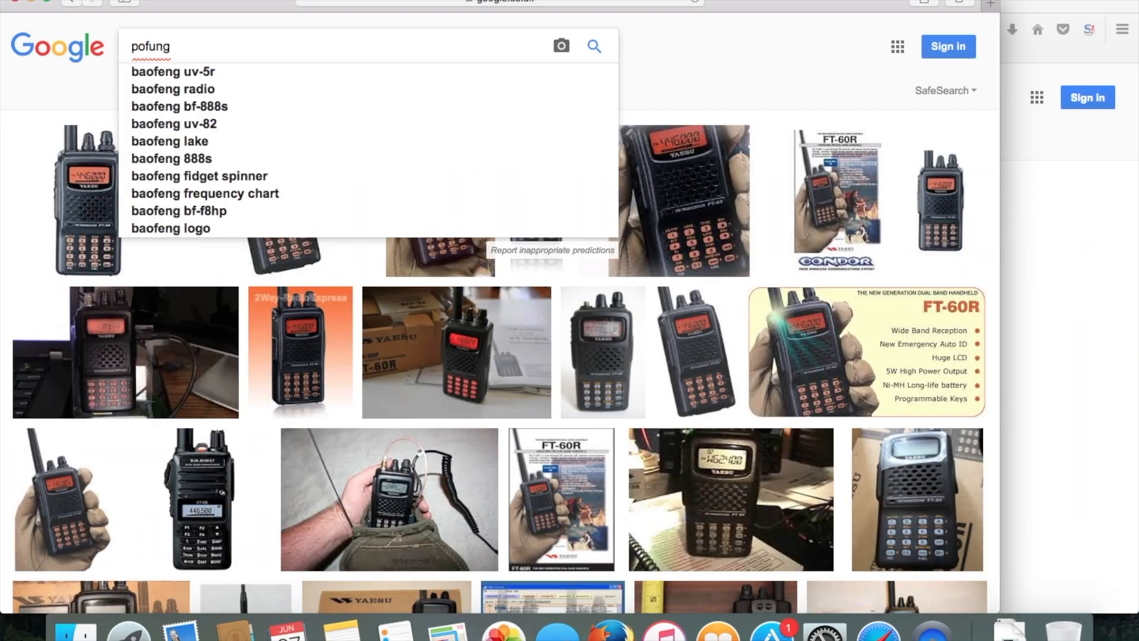
- Search for 'baofeng uv-5r' from the suggestions and switch to its image results
click(173, 71)
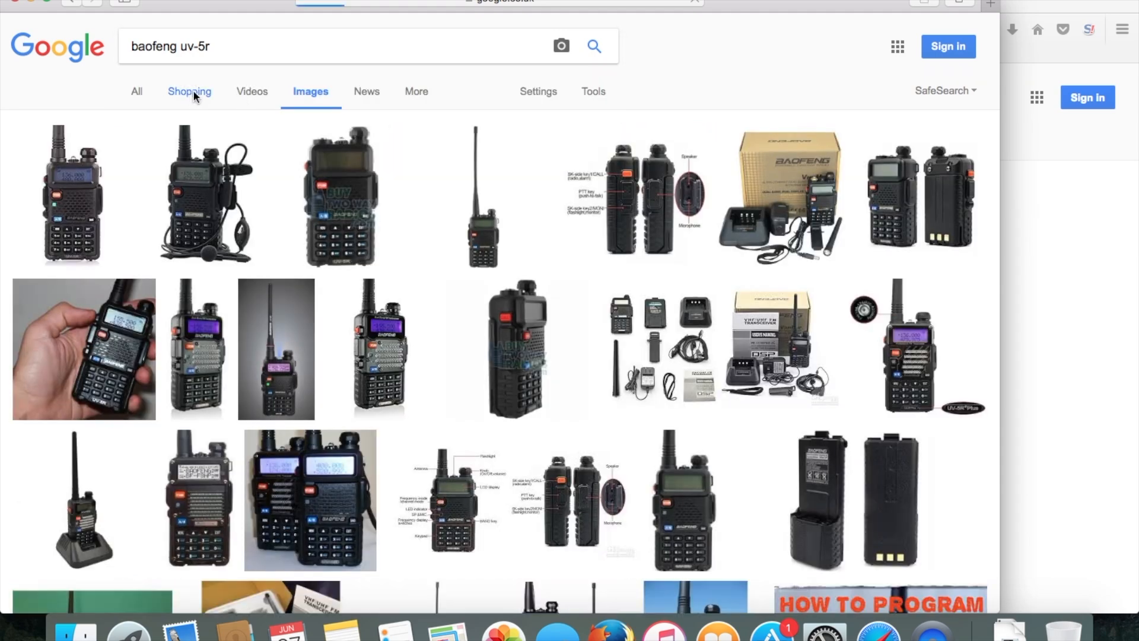
click(189, 92)
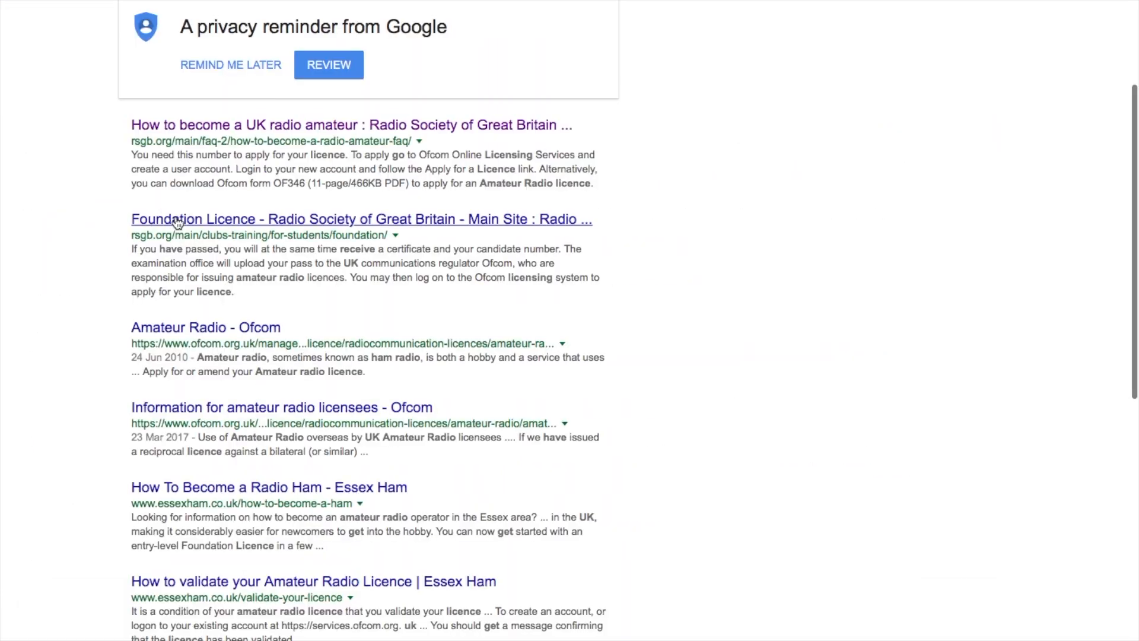
- Open the 'Foundation Licence - Radio Society of Great Britain' search result
click(361, 218)
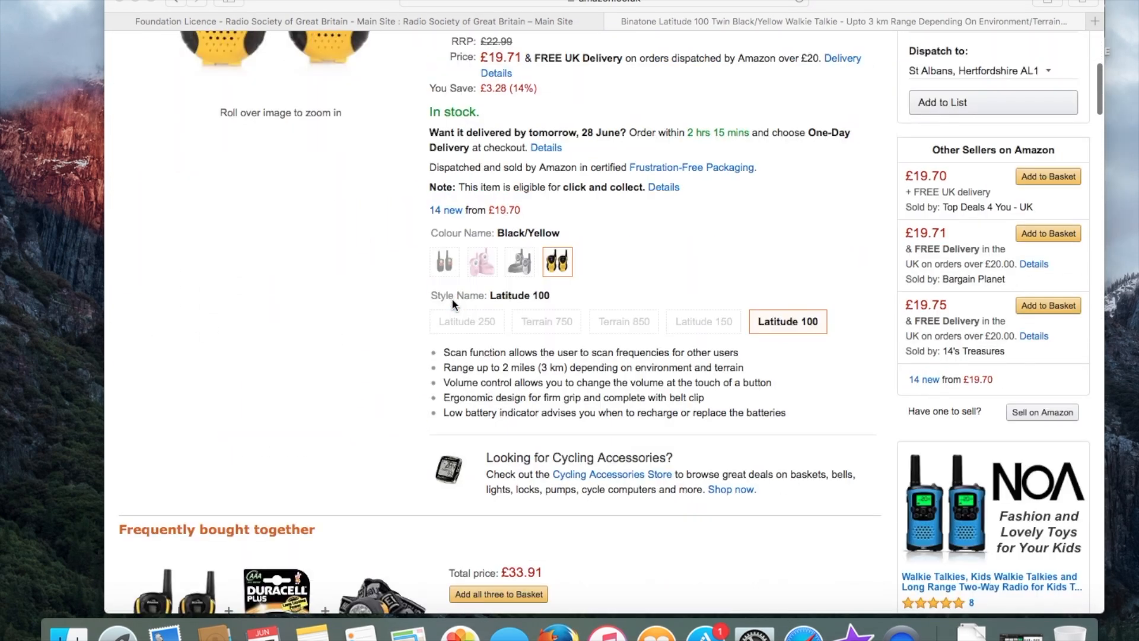
scroll(down, 3)
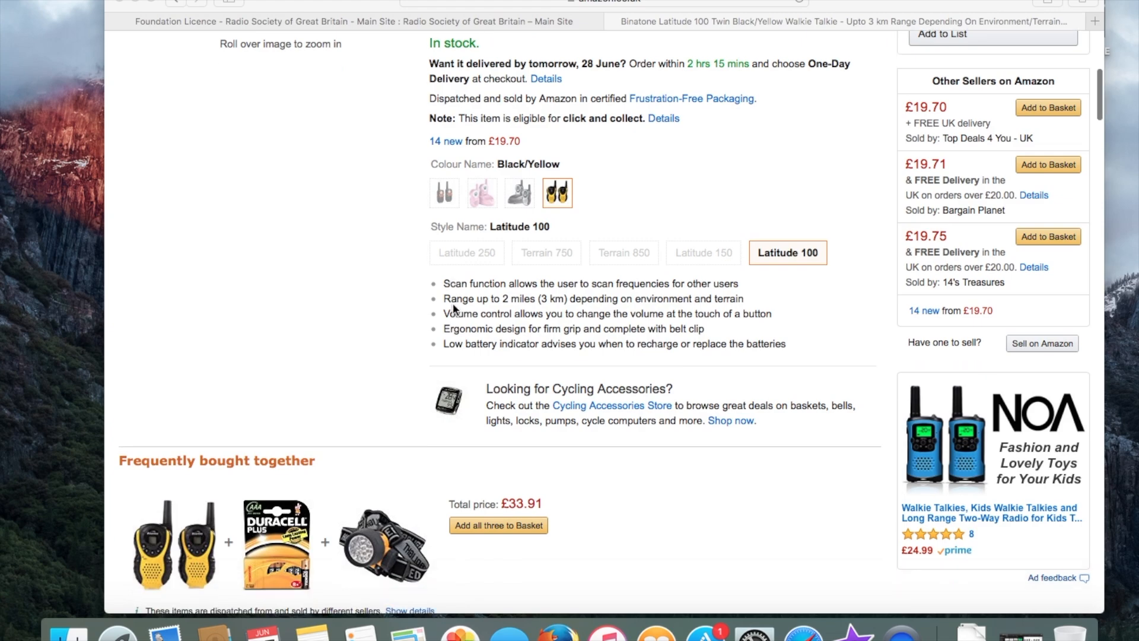
scroll(down, 3)
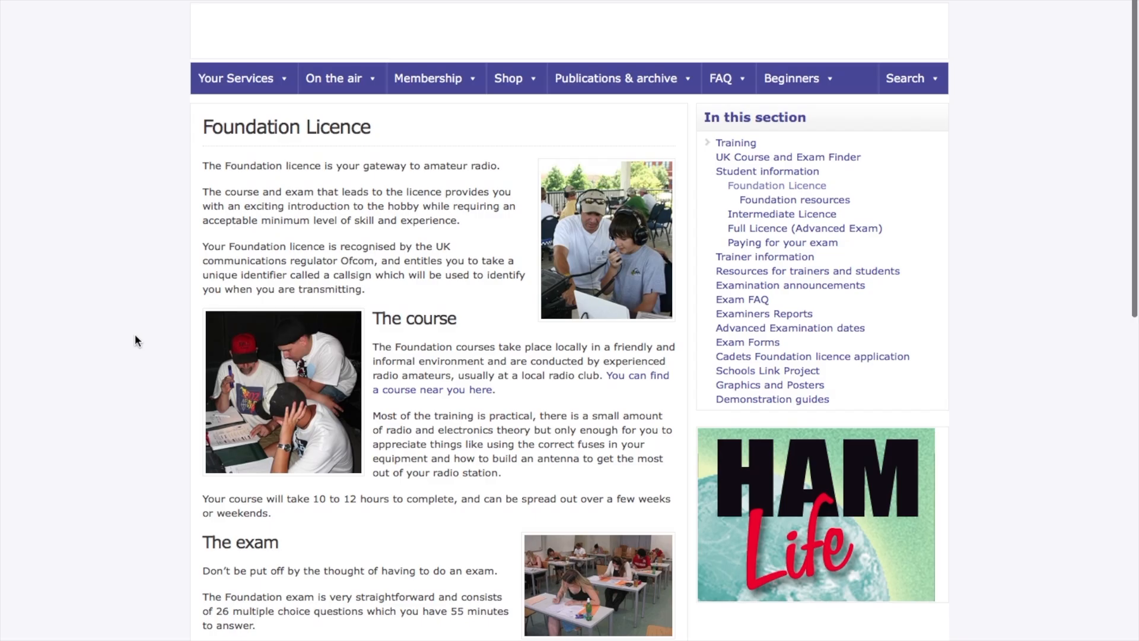
scroll(down, 3)
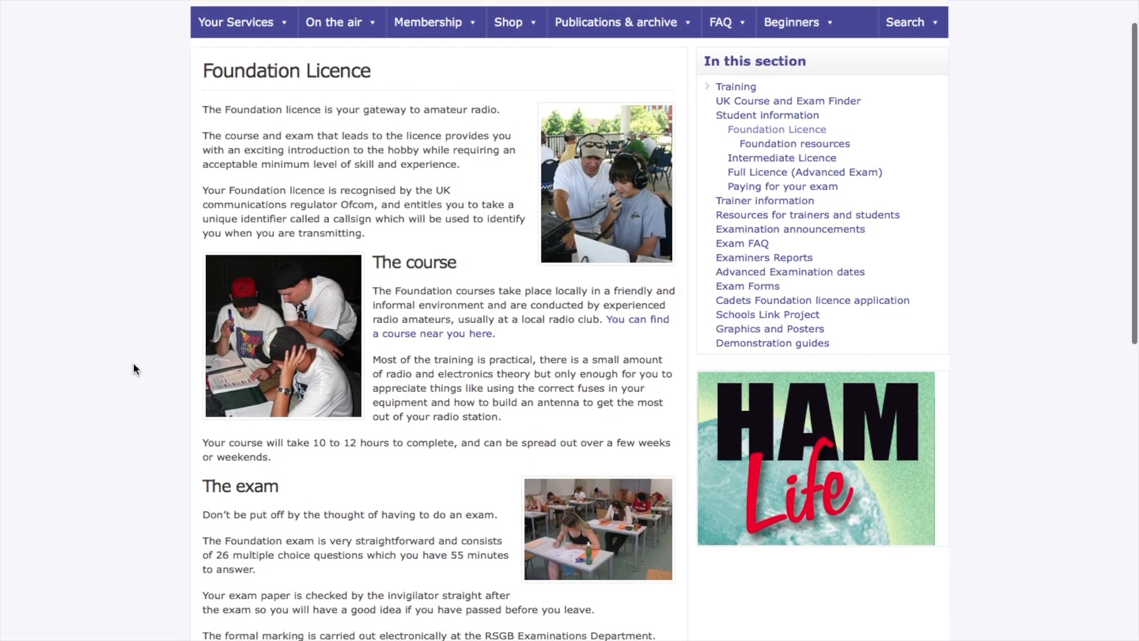
scroll(down, 3)
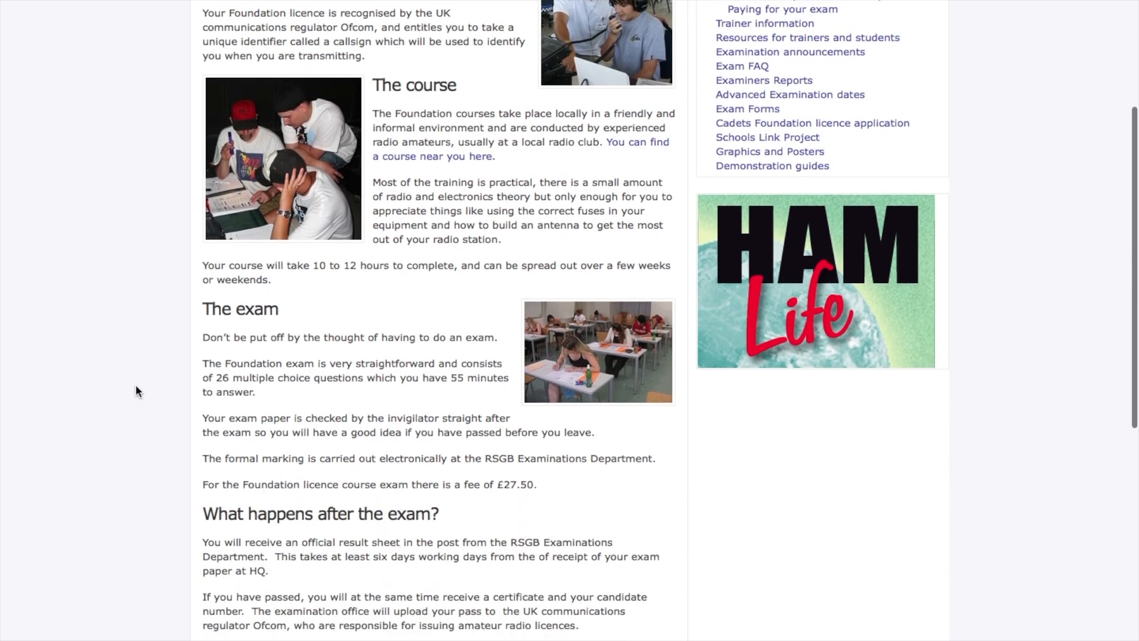
scroll(down, 3)
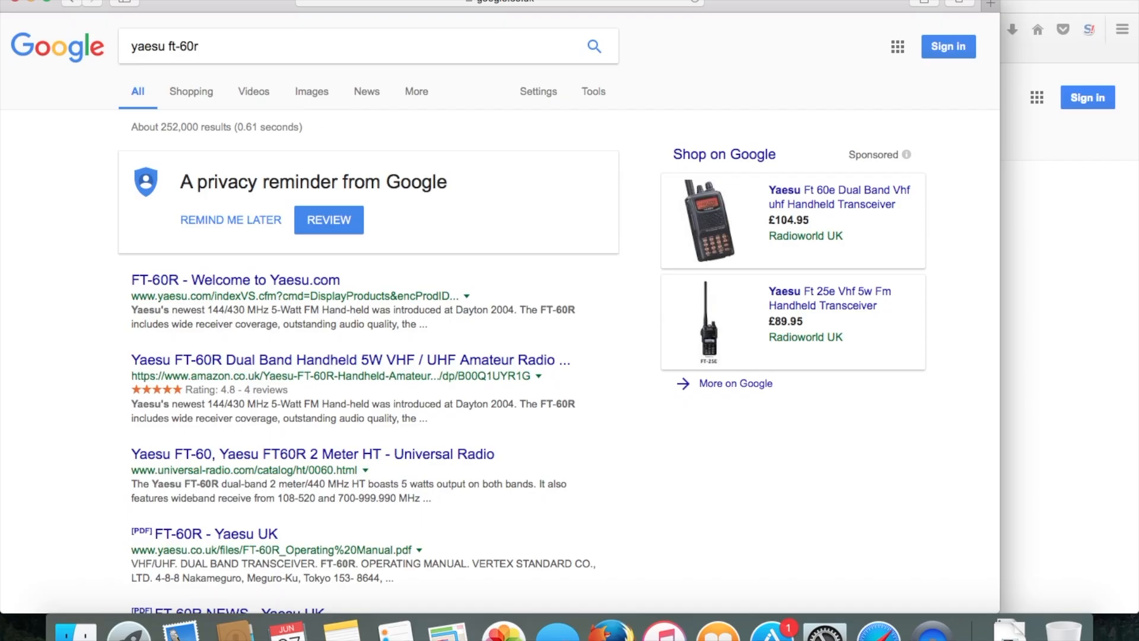
- Switch the 'yaesu ft-60r' results to Images and browse the pictures
scroll(down, 3)
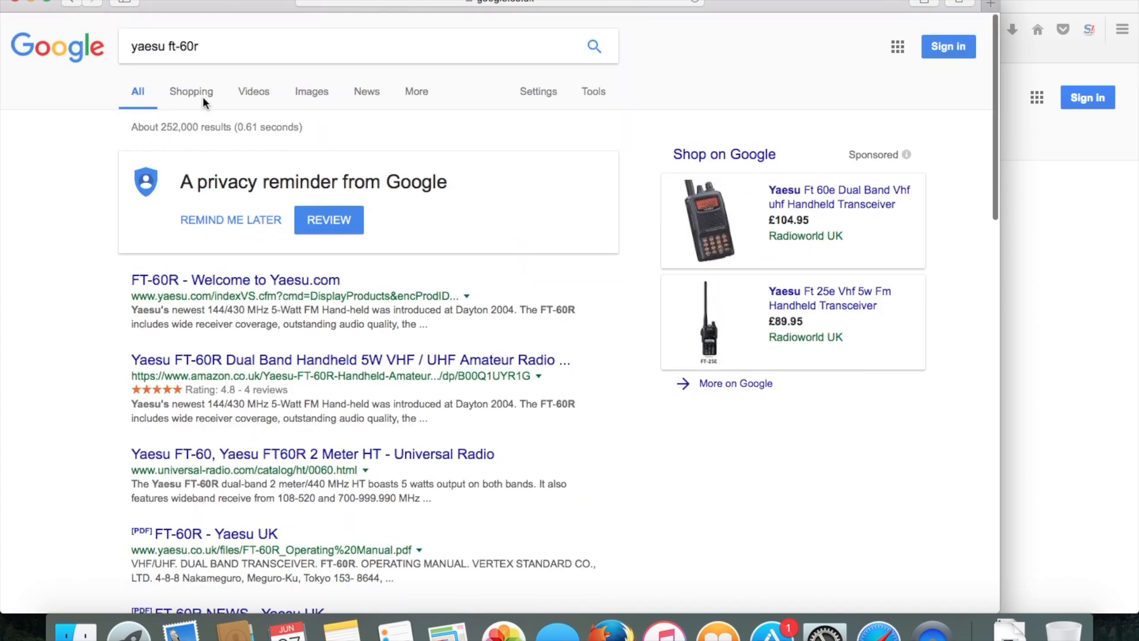
click(311, 92)
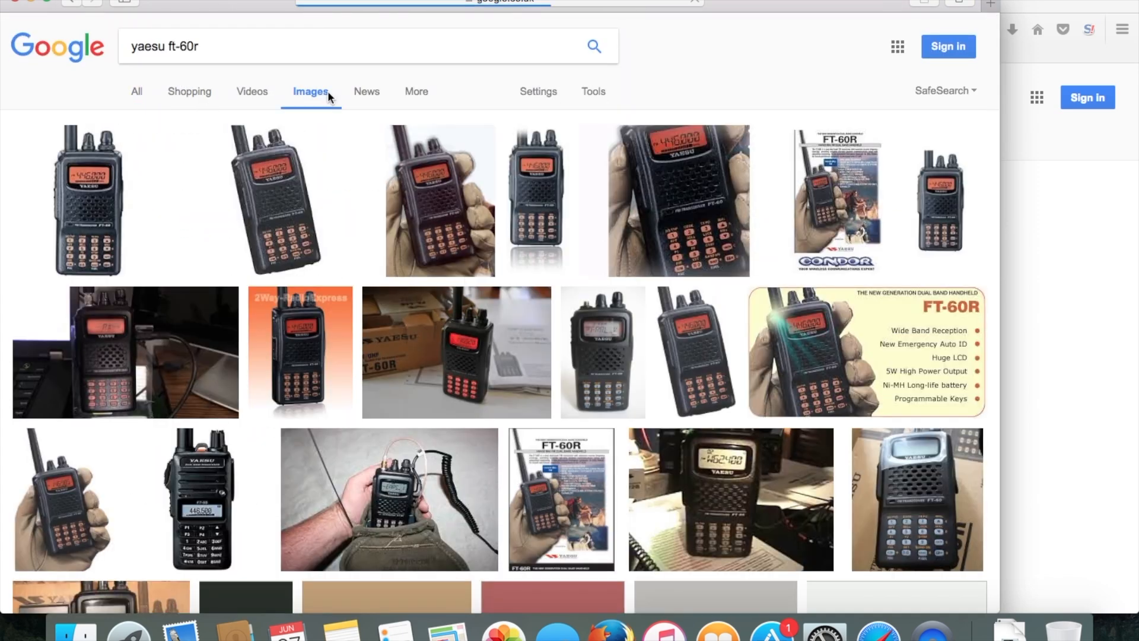
scroll(down, 3)
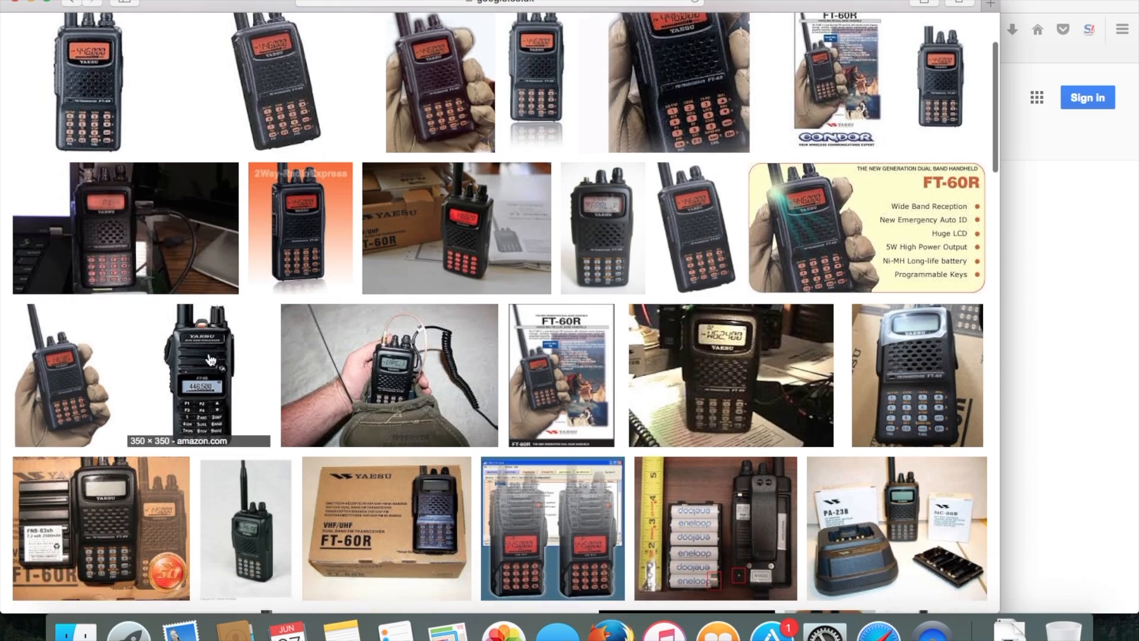
scroll(down, 3)
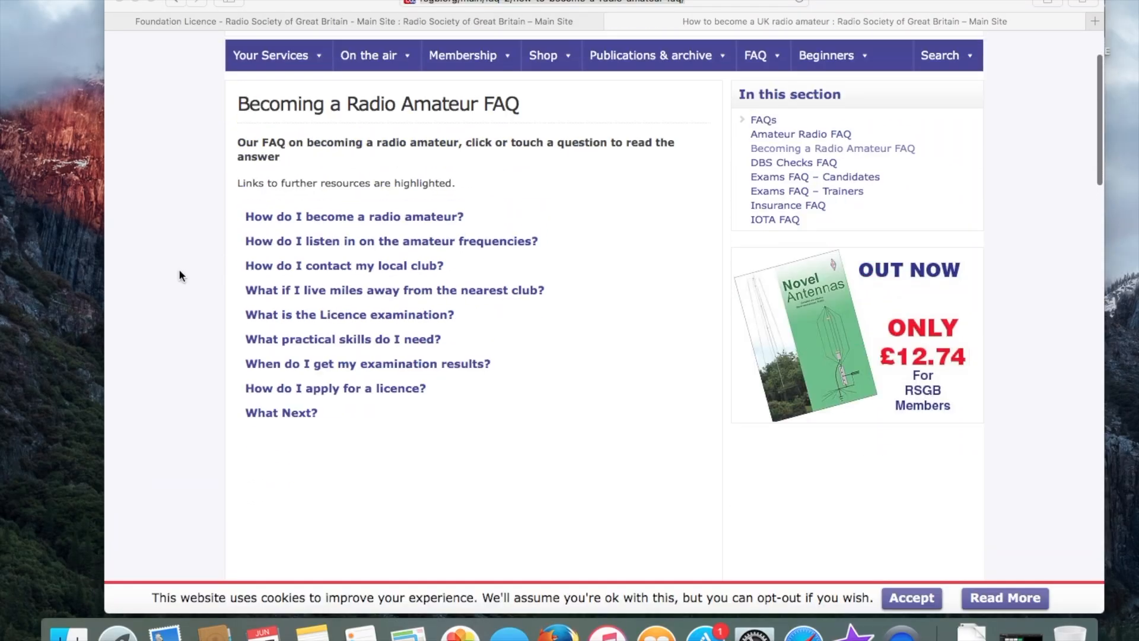
- Expand the RSGB answer on becoming a radio amateur and read down to the licence FAQ list
click(354, 216)
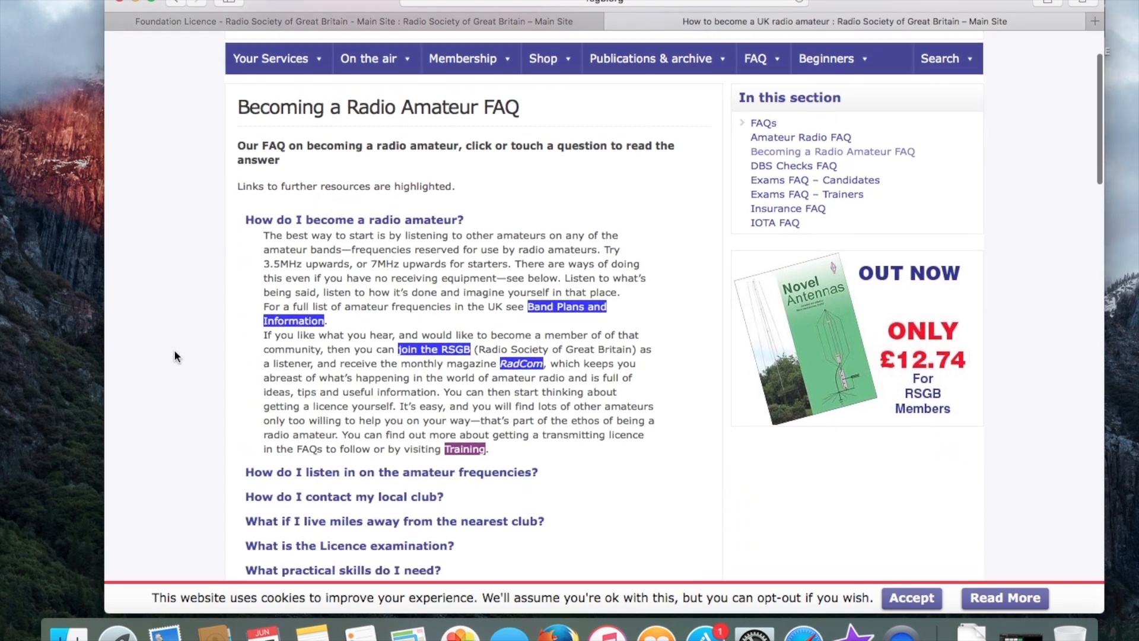
scroll(down, 3)
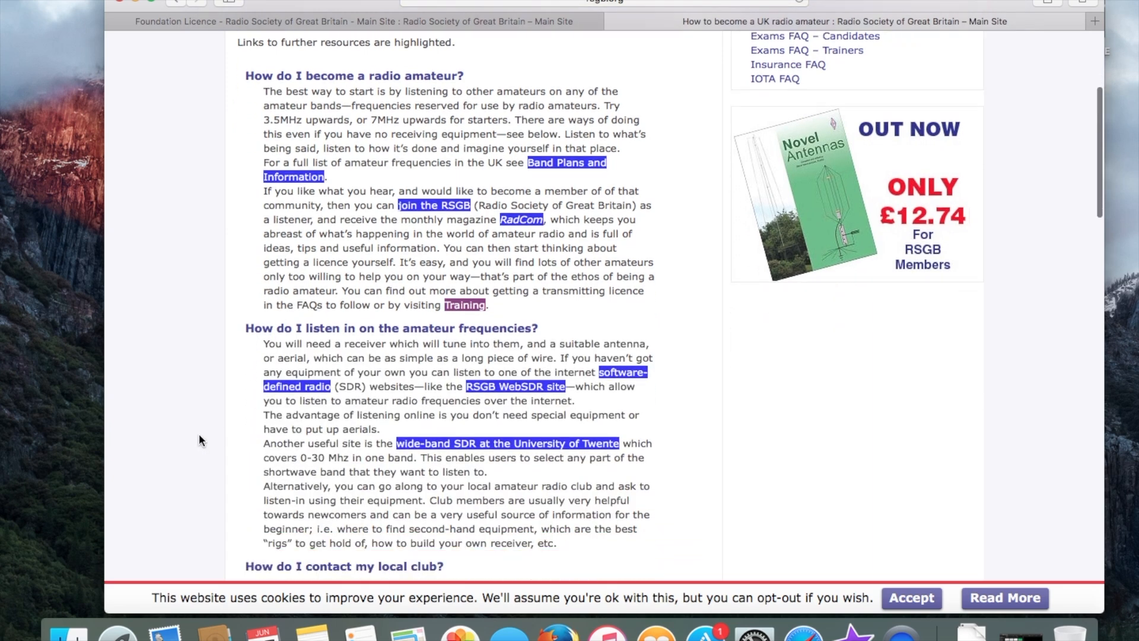
scroll(down, 3)
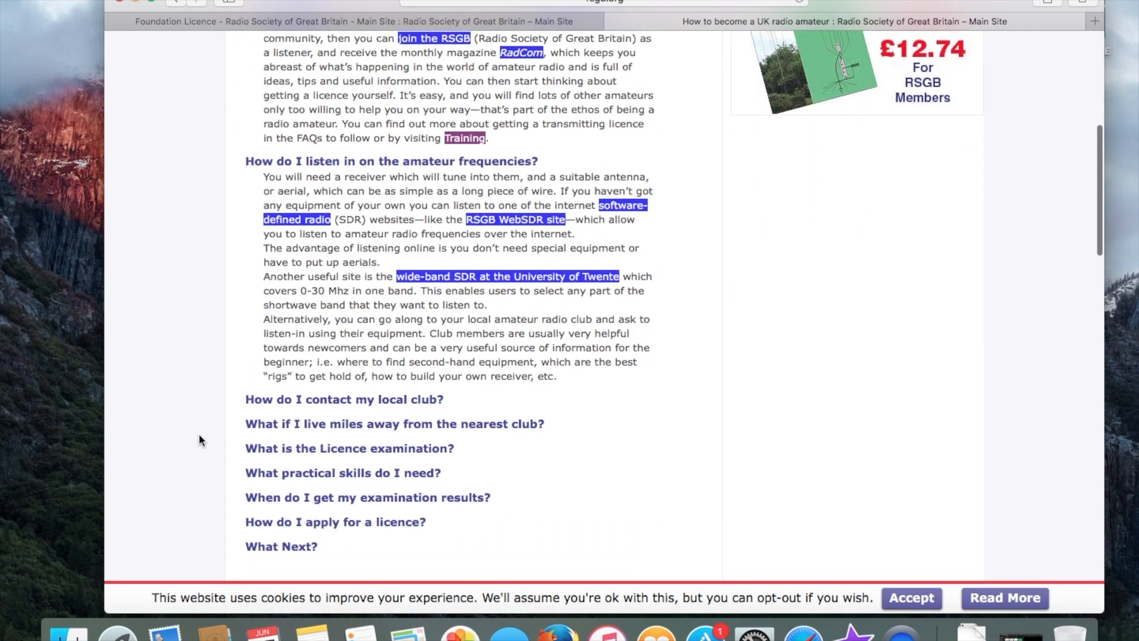
click(344, 398)
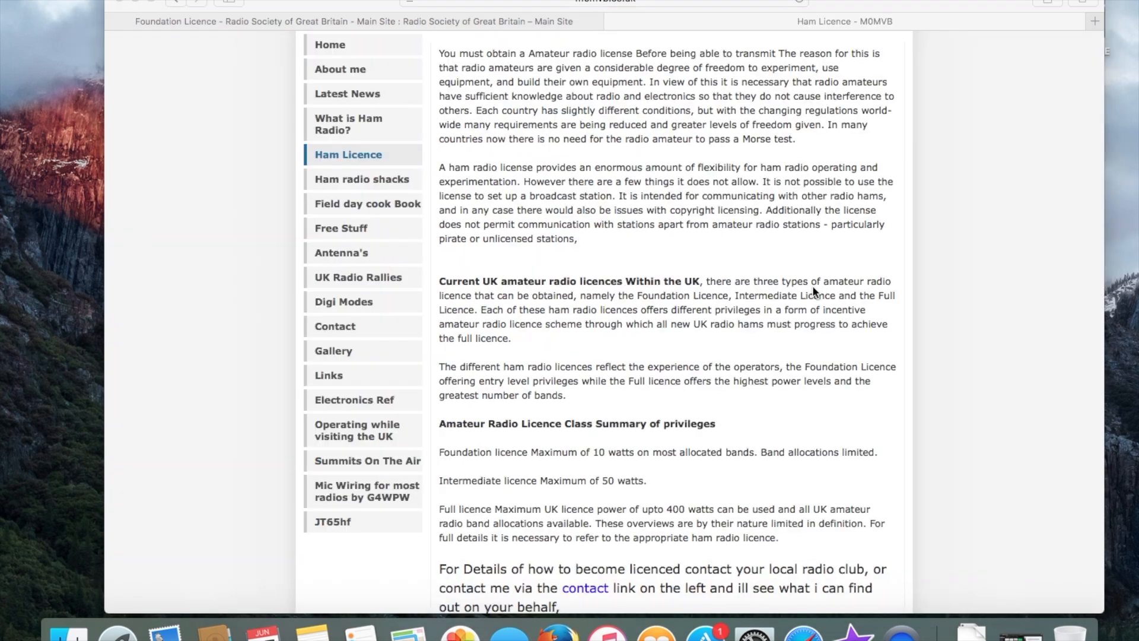
- Read and select the M0MVB paragraphs on current UK licence types and their differences
scroll(down, 3)
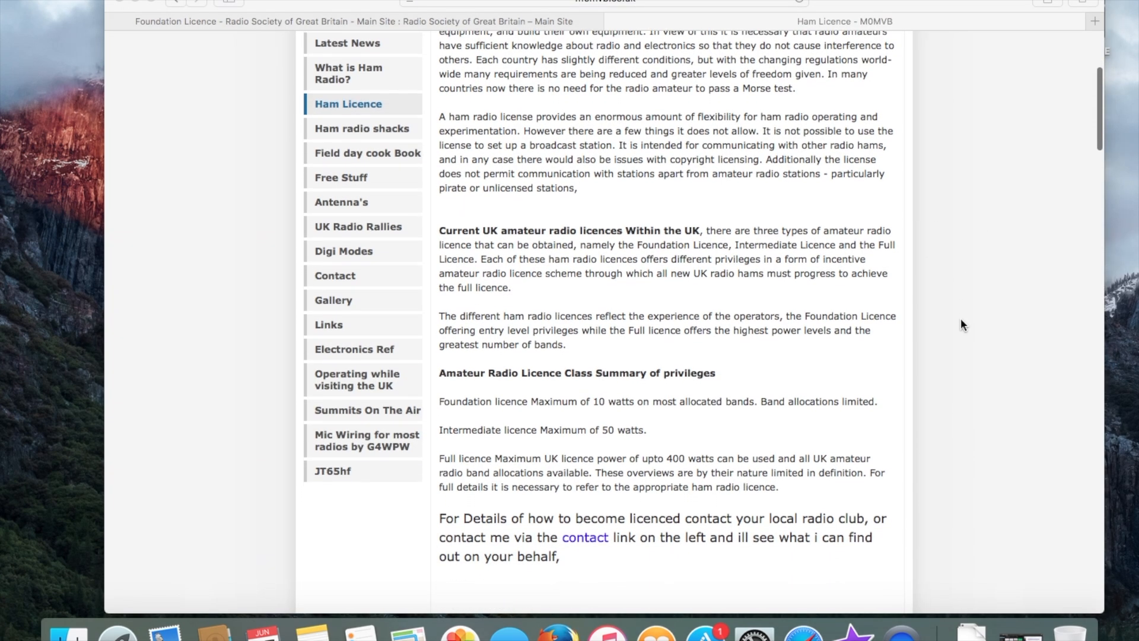
scroll(down, 3)
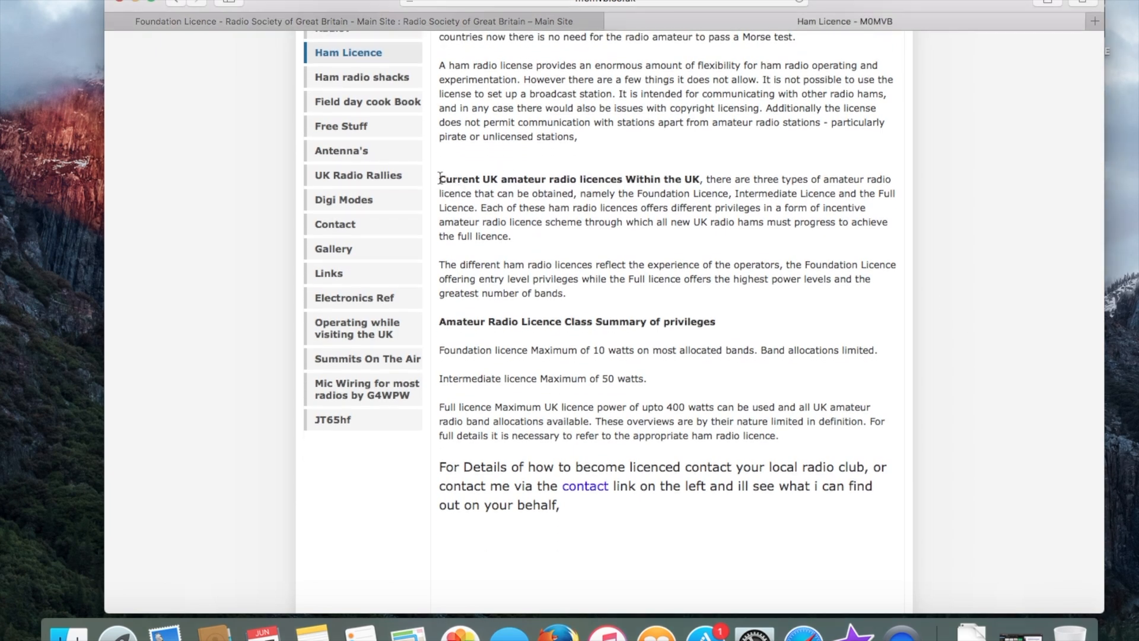
drag(439, 179, 511, 236)
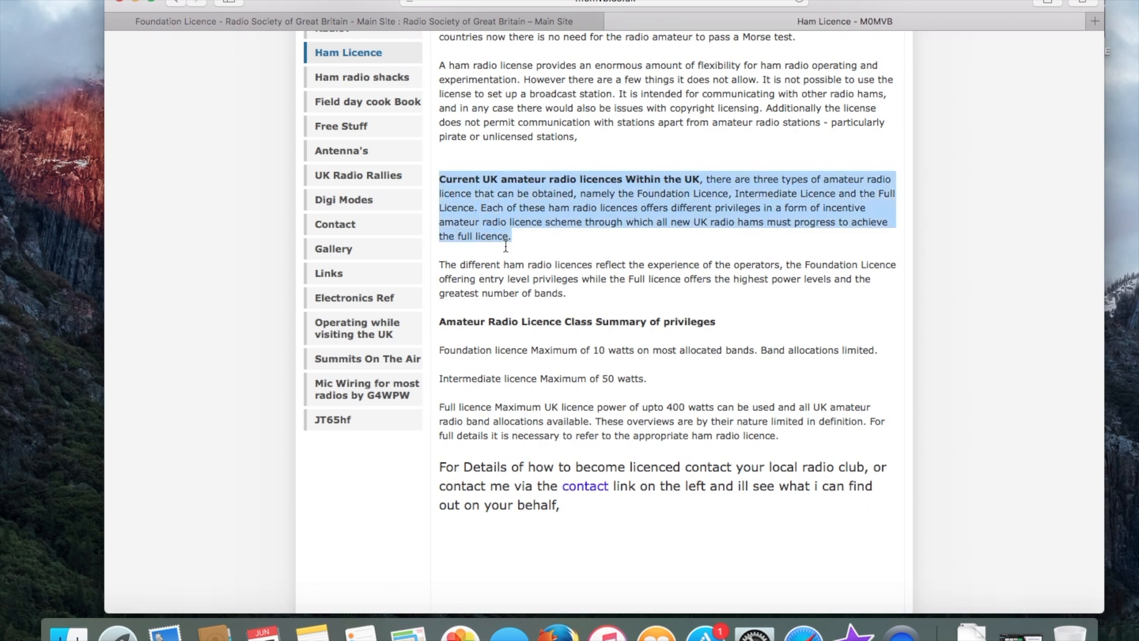
drag(505, 246, 566, 293)
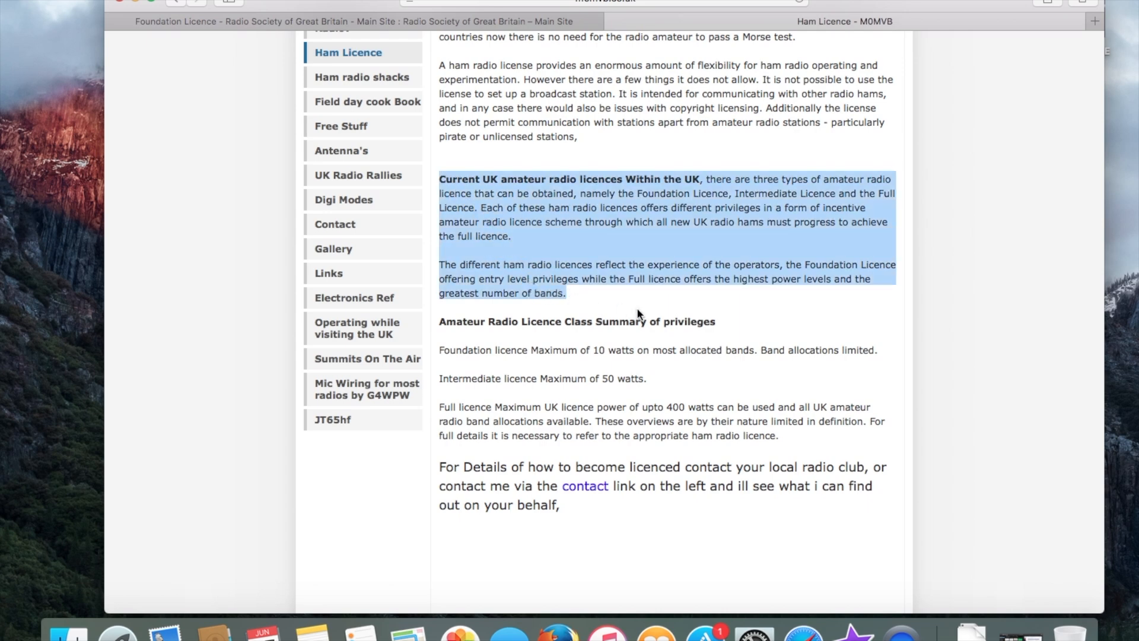
- Select the Foundation, Intermediate and Full licence power privilege summaries and read on
scroll(down, 3)
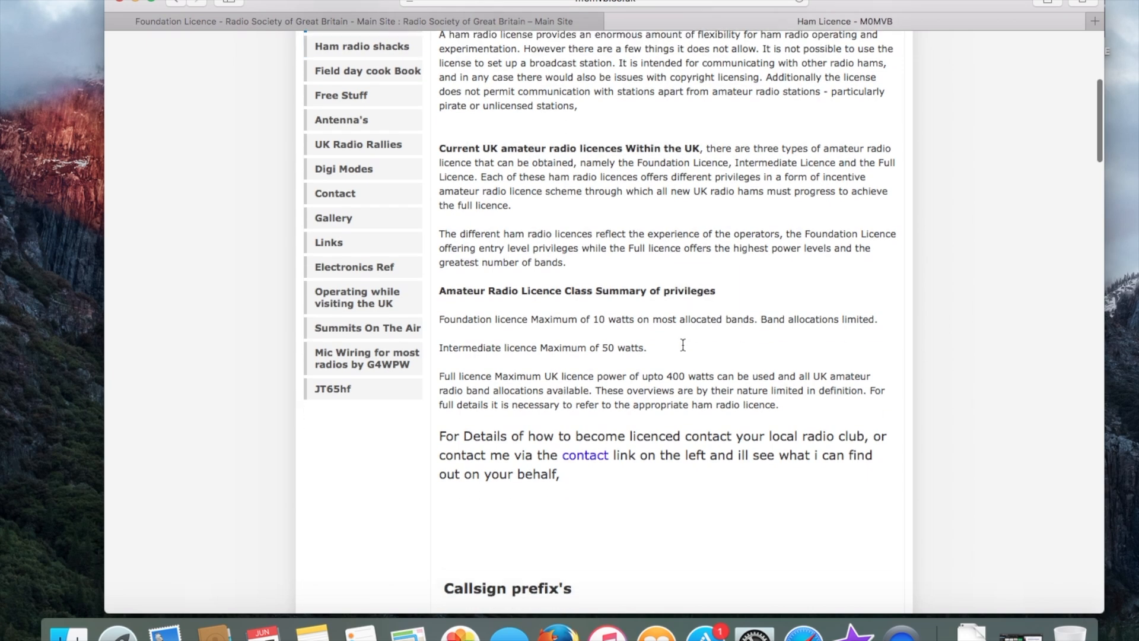
mouse_move(441, 293)
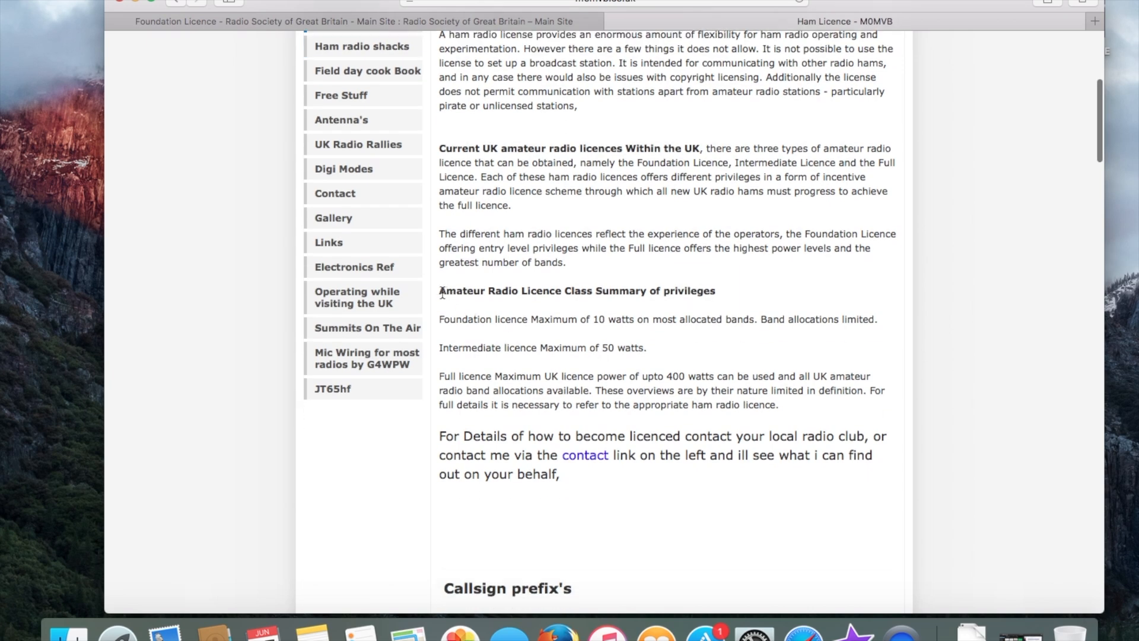
drag(439, 290, 601, 348)
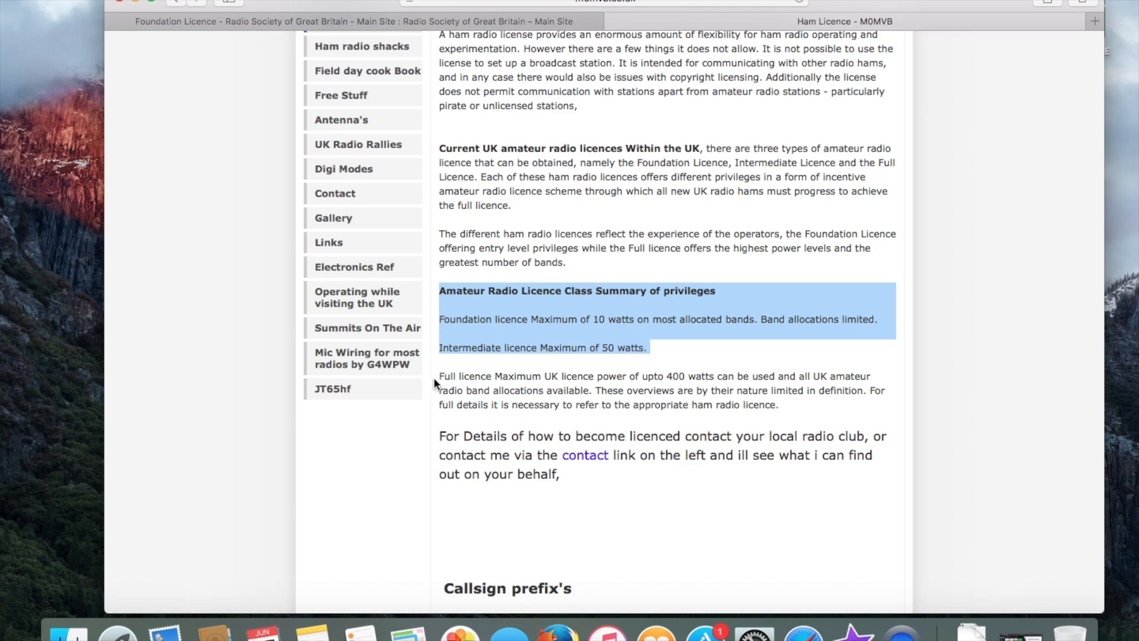
drag(438, 376, 617, 390)
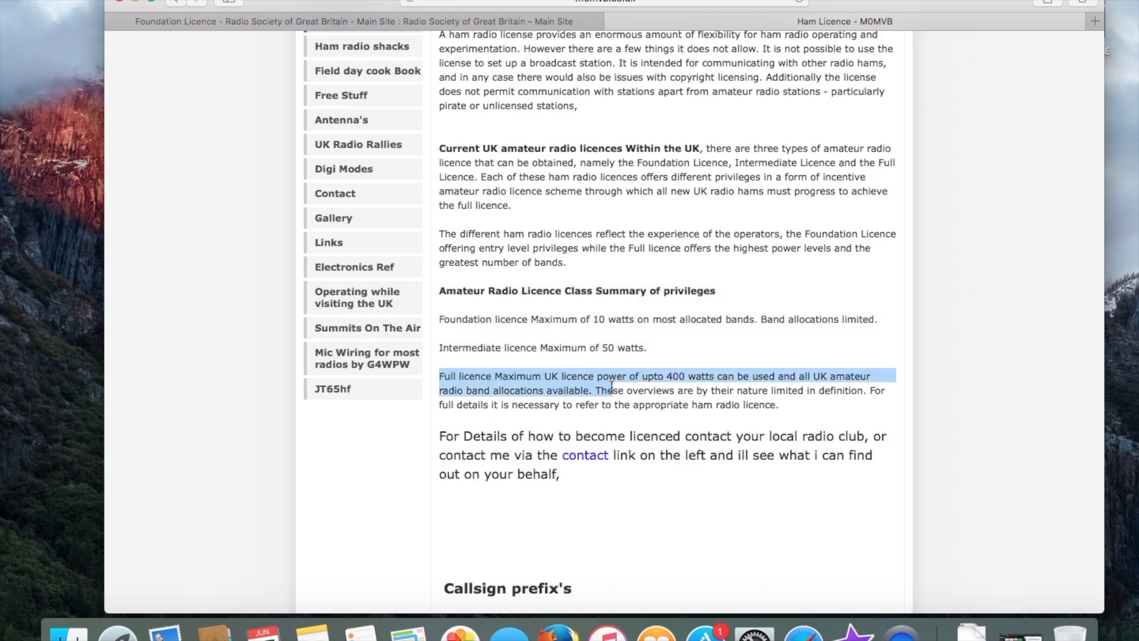
drag(610, 385, 741, 405)
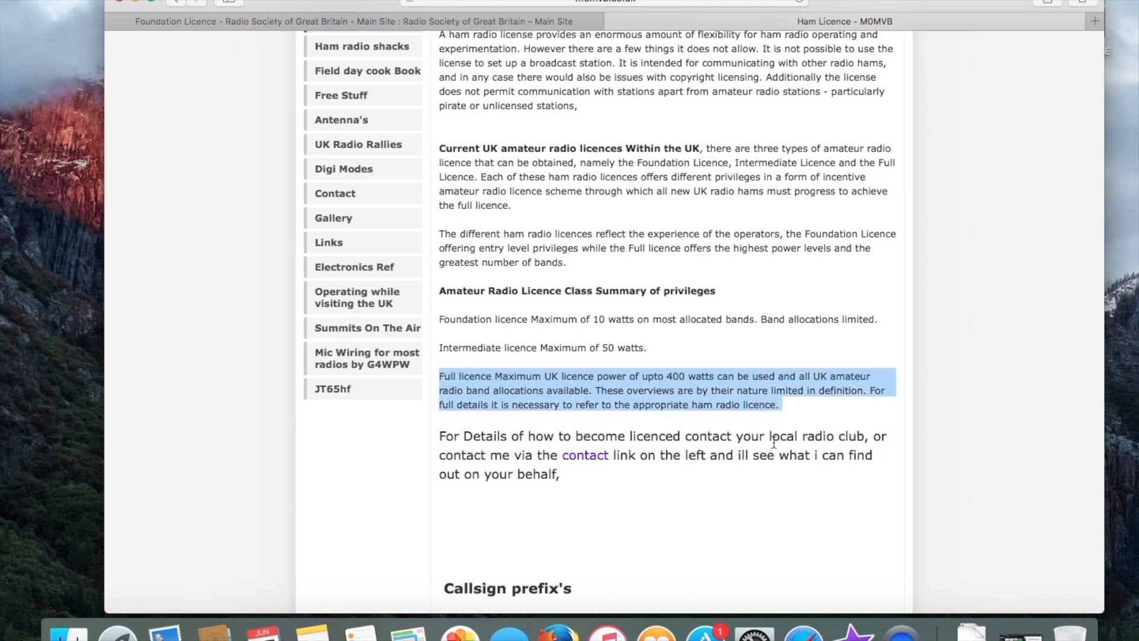
scroll(down, 3)
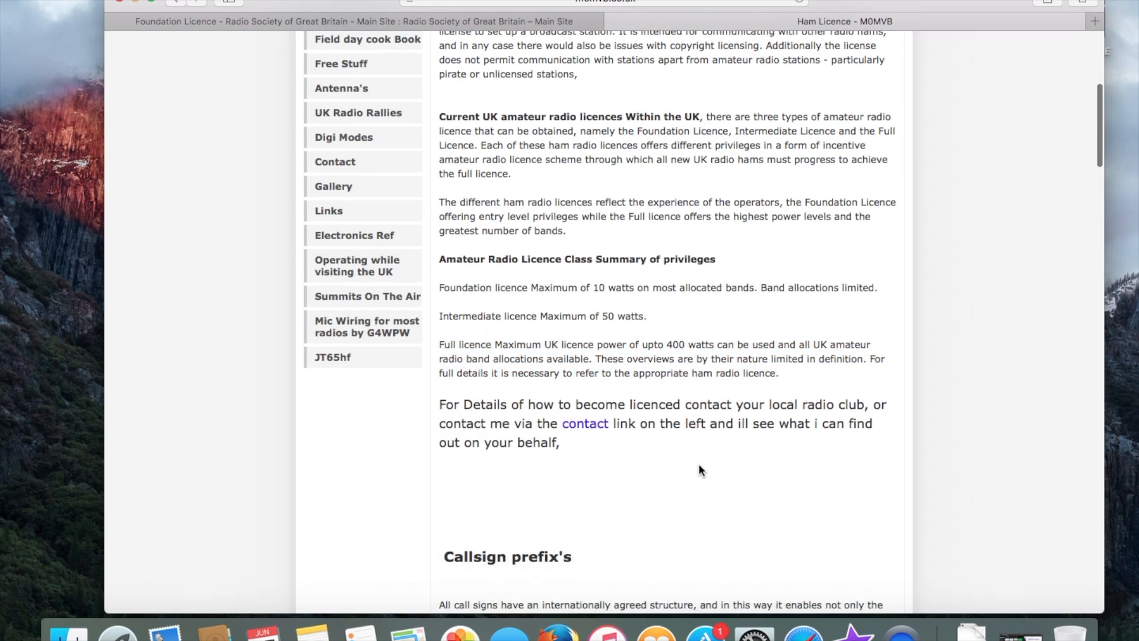
scroll(down, 3)
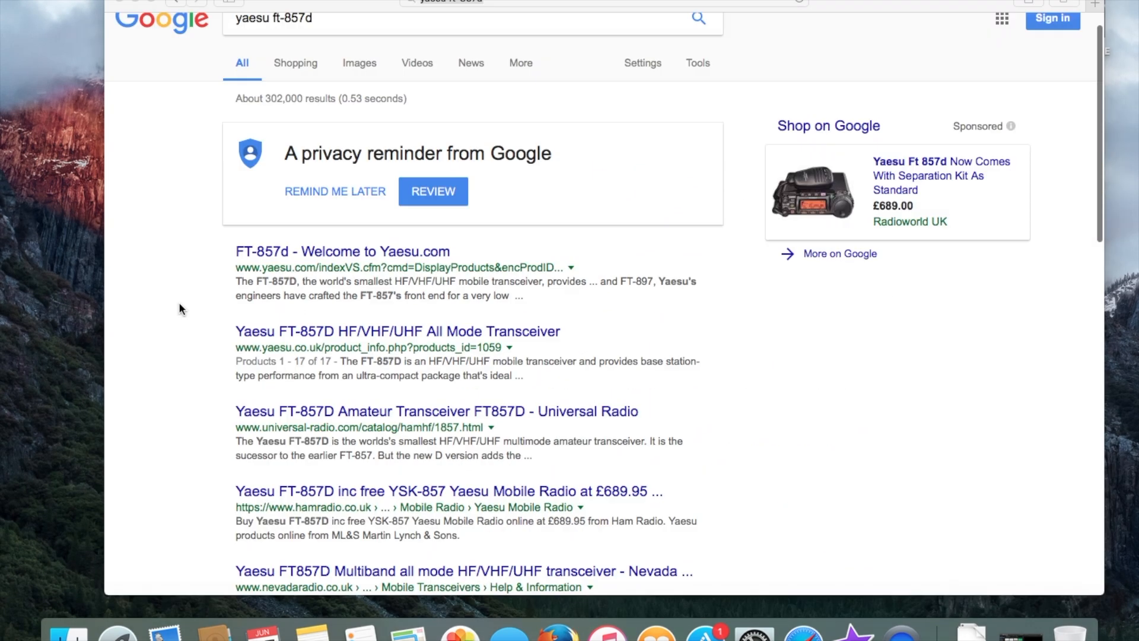
- Open the 'FT-857d - Welcome to Yaesu.com' result and scroll to its Features section
scroll(down, 3)
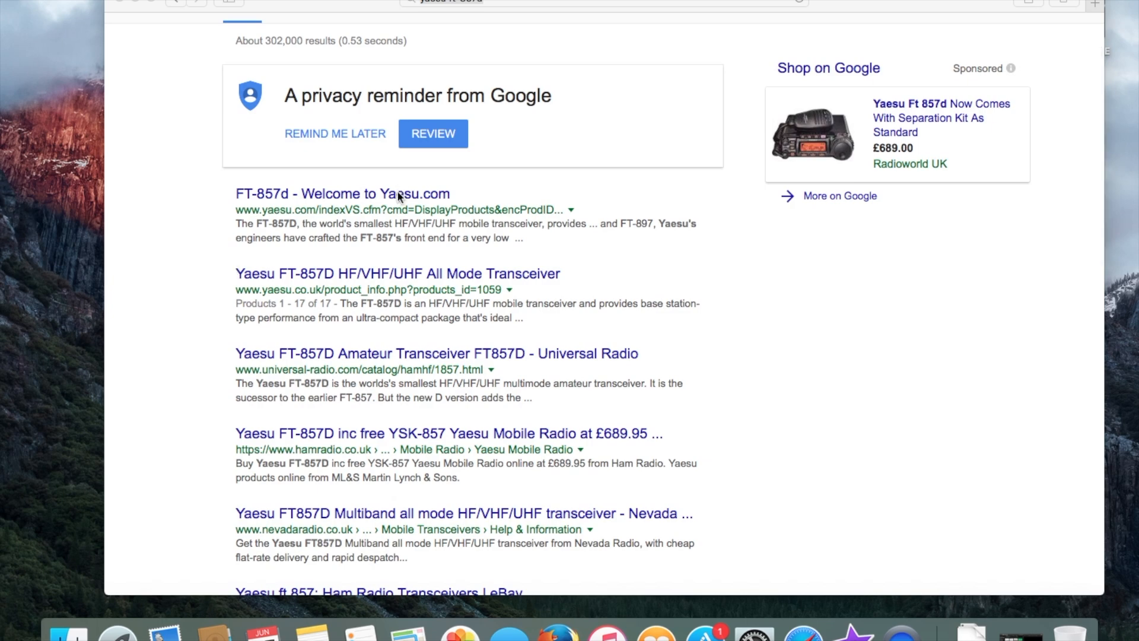
click(342, 193)
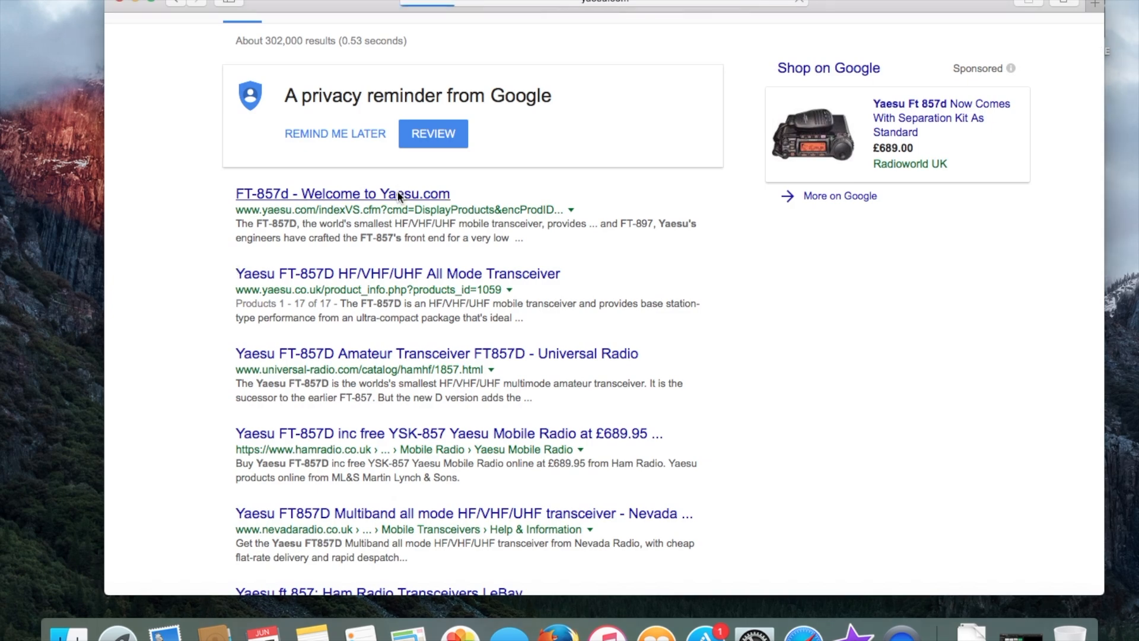
click(342, 194)
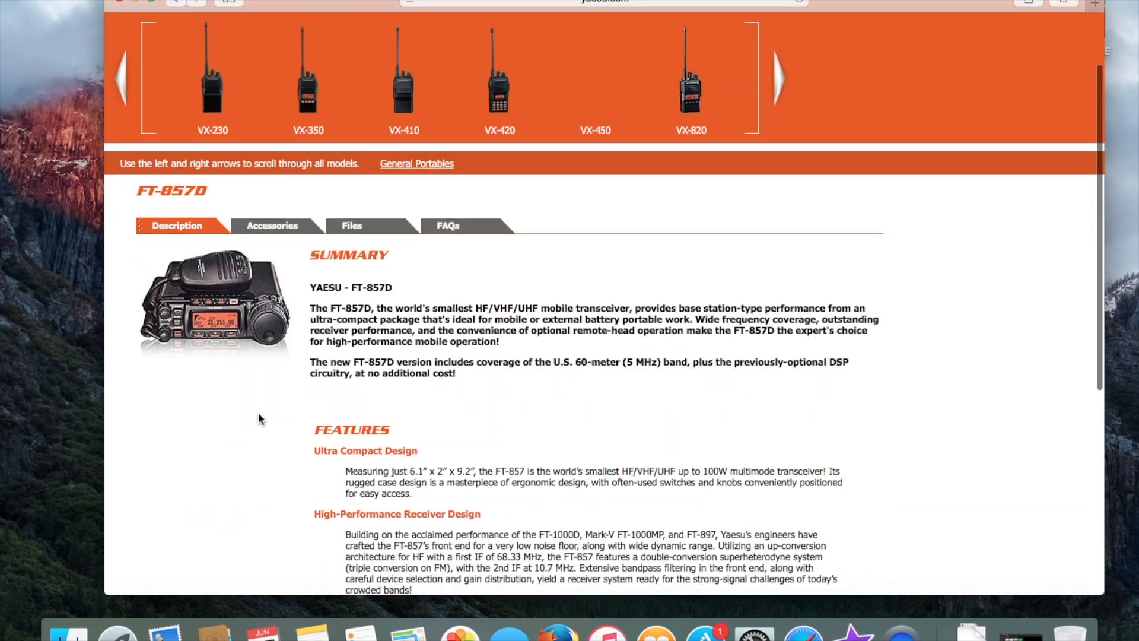
scroll(down, 3)
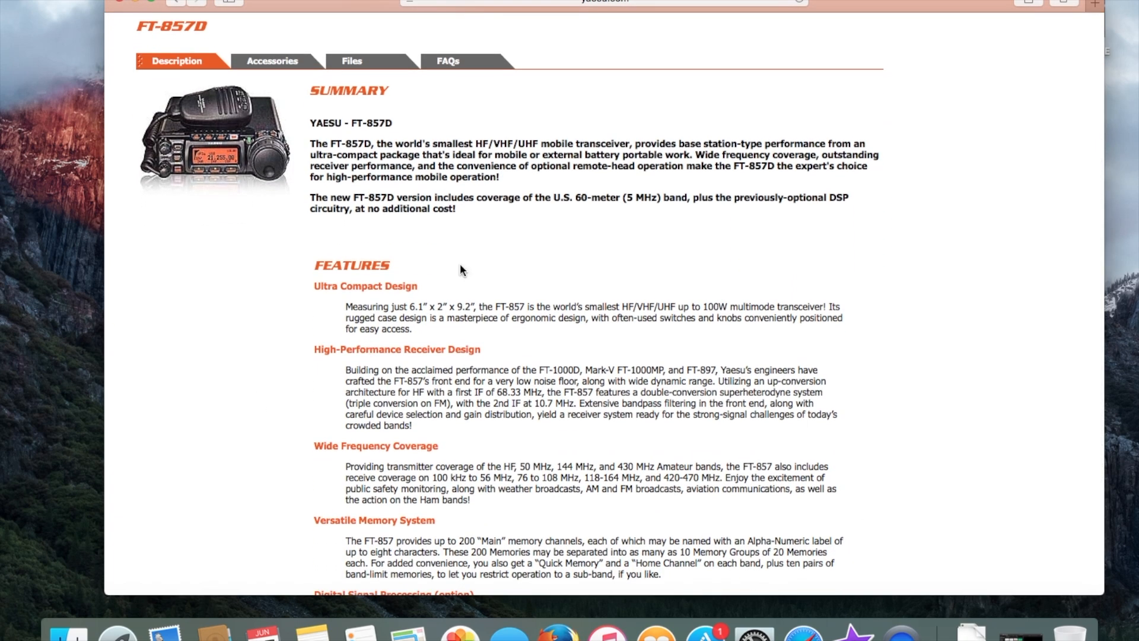
scroll(down, 3)
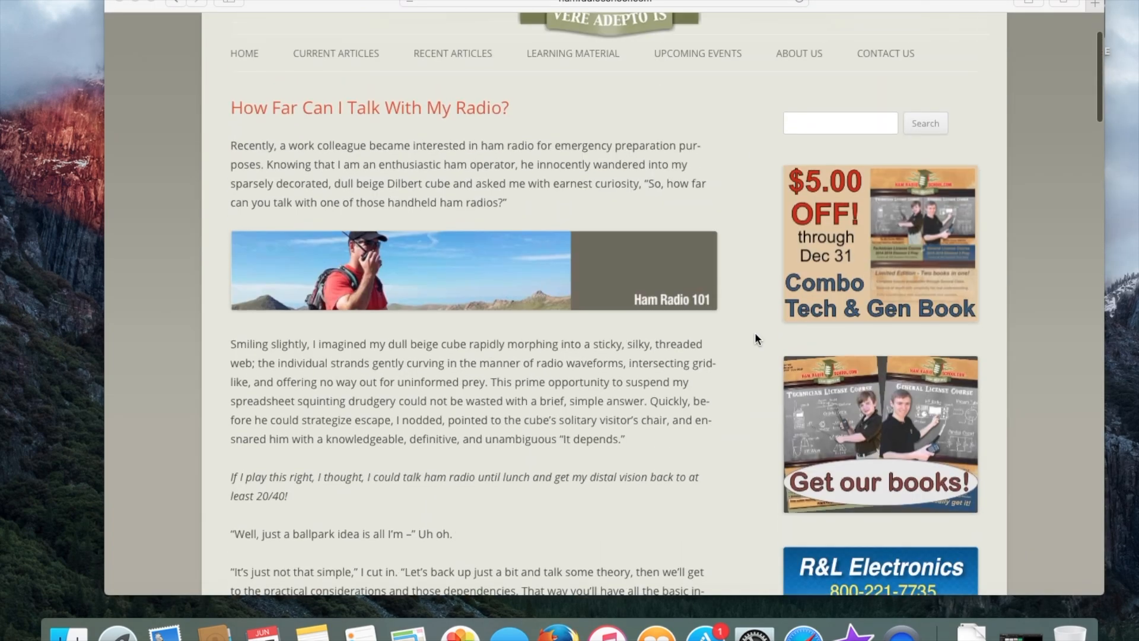
- Scroll the HamRadioSchool article past the radio horizon diagrams to the Pikes Peak example
scroll(down, 3)
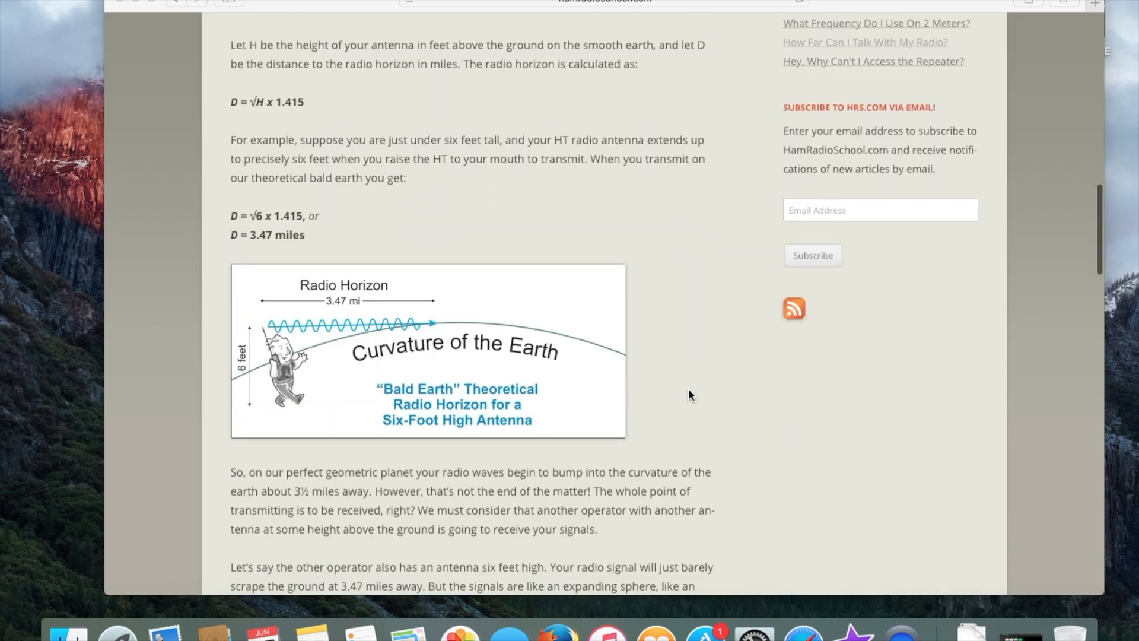
scroll(down, 3)
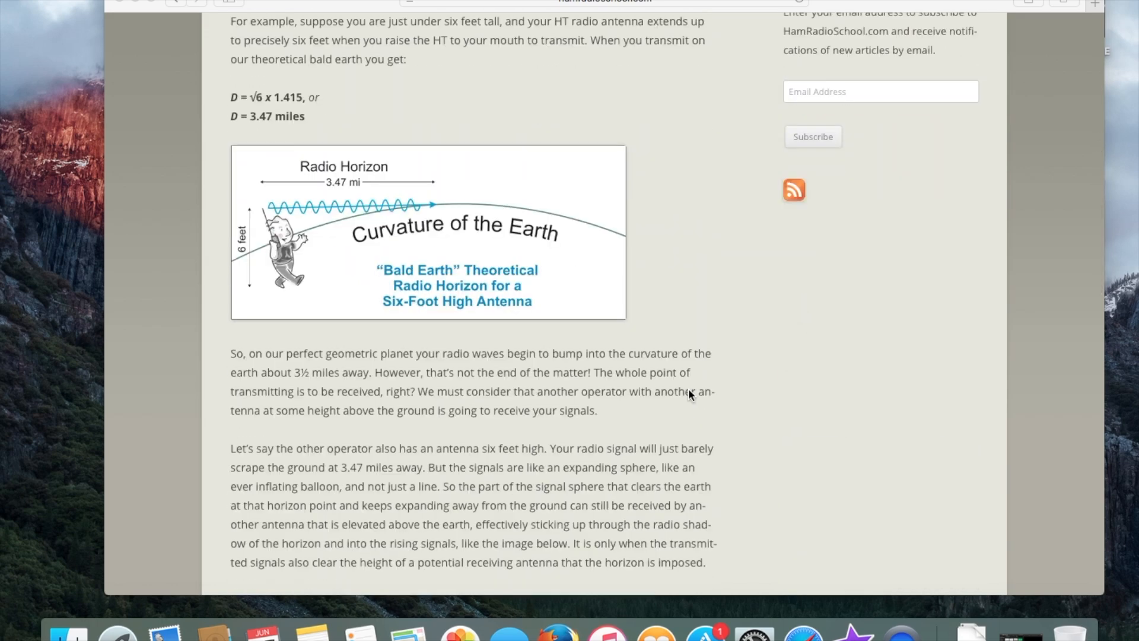
scroll(down, 3)
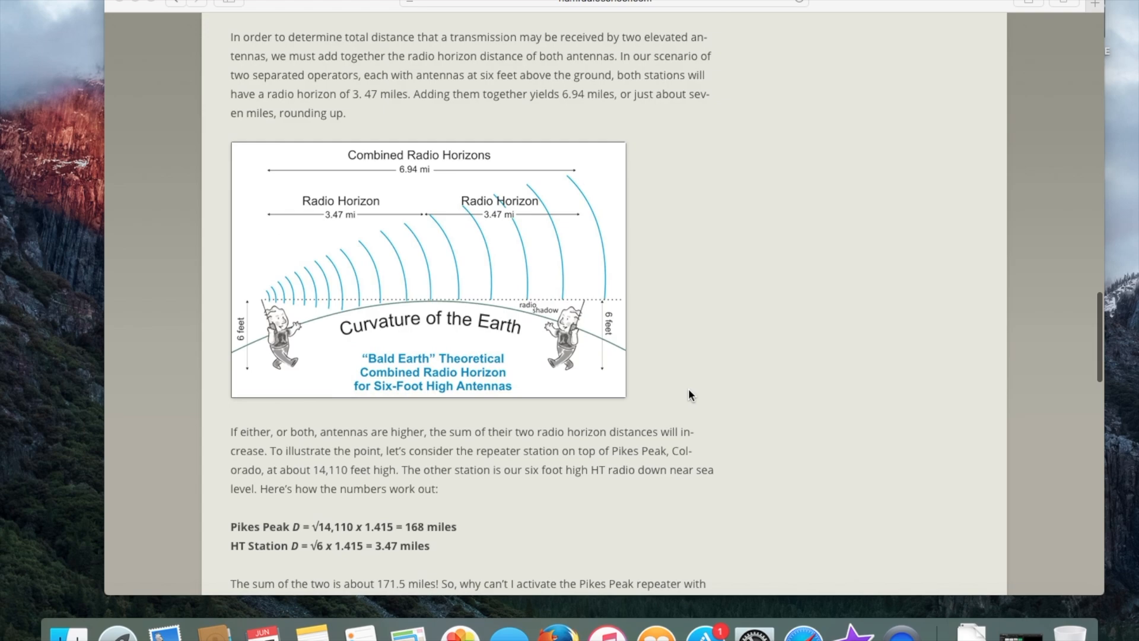
scroll(down, 3)
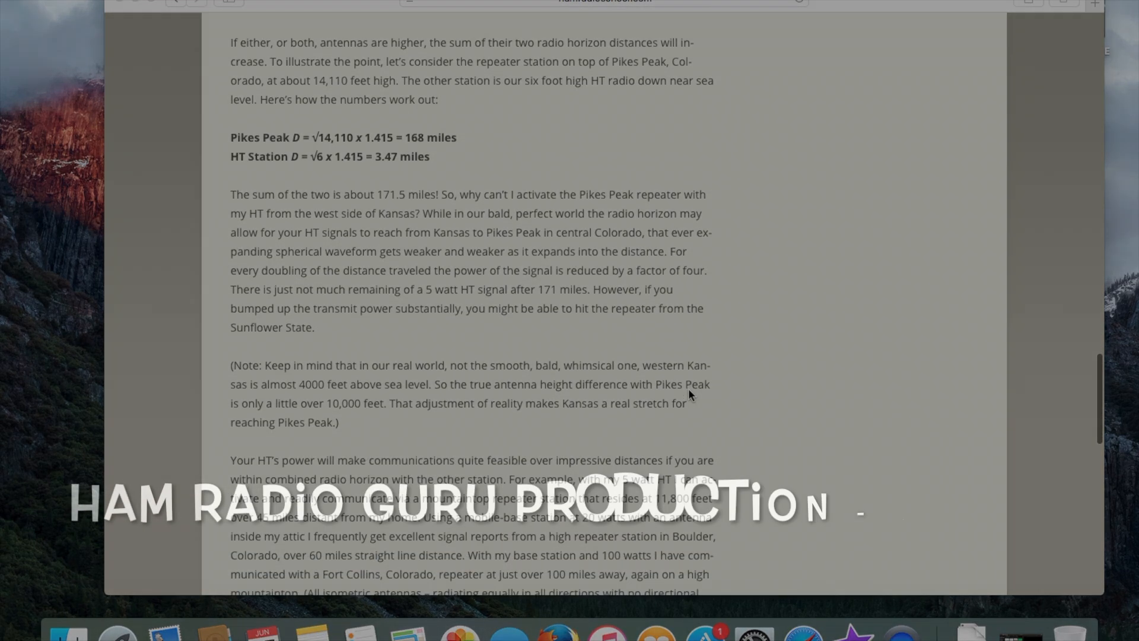